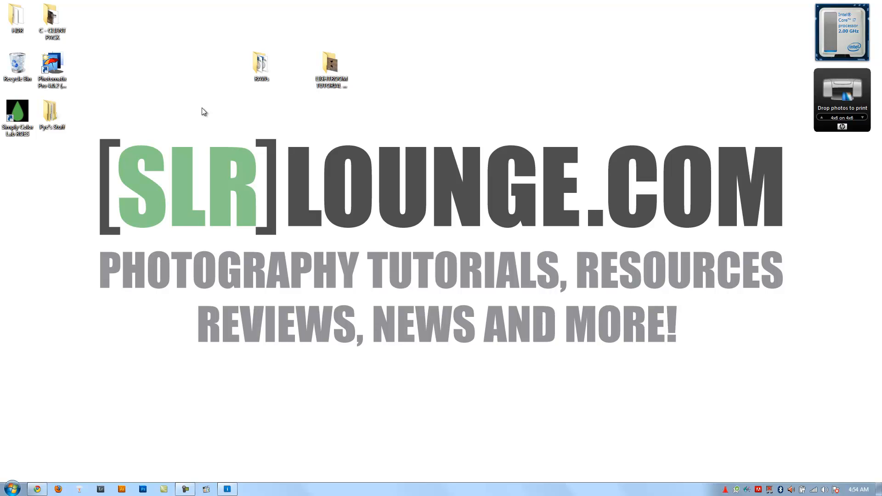
mouse_move(150, 304)
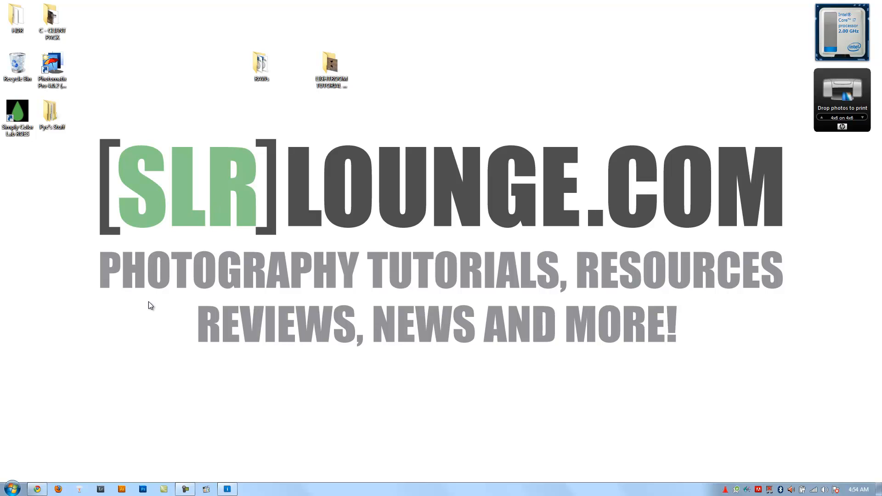
mouse_move(222, 179)
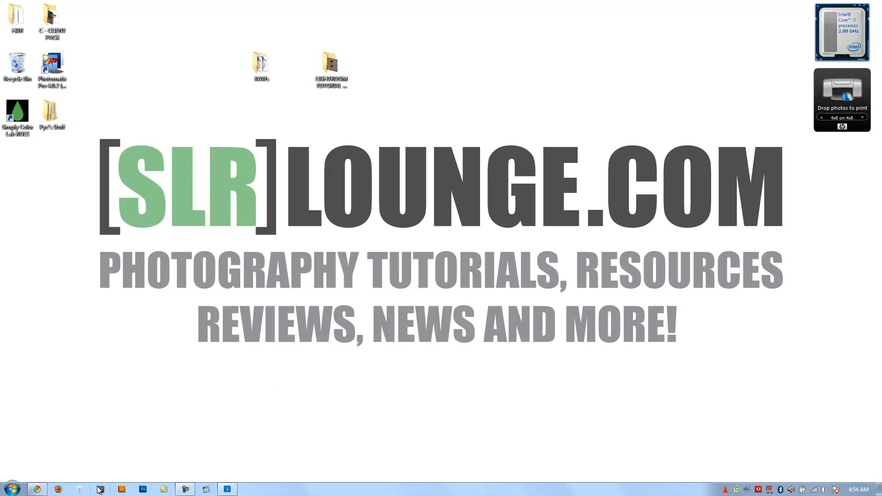
mouse_move(99, 488)
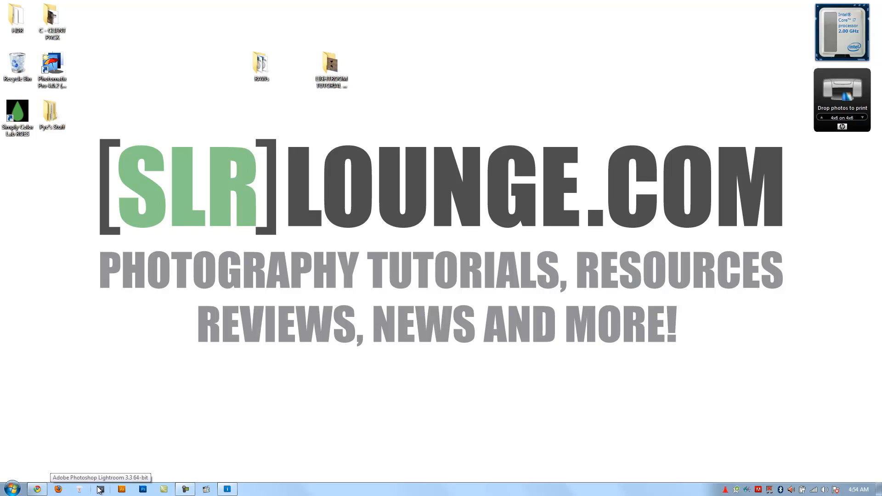
Step: Launch Lightroom with the default catalog, then create catalog 'RAW vs DNG' on the desktop, skipping backup
left_click(100, 489)
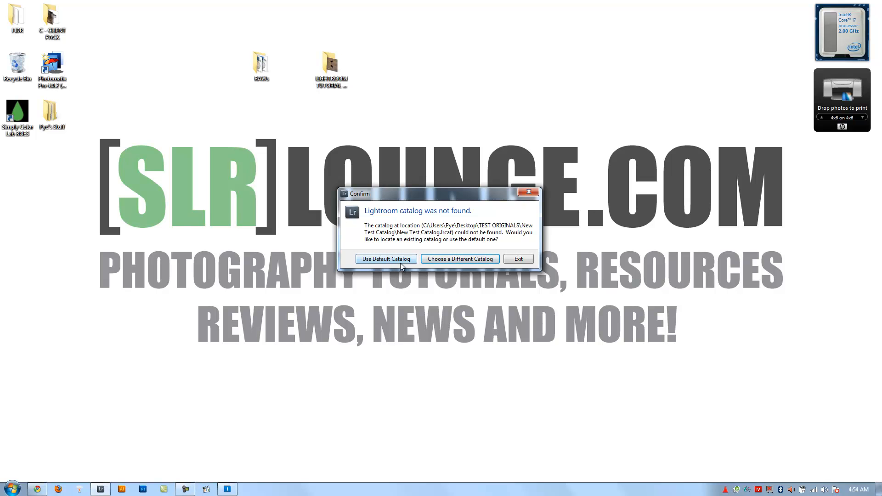
left_click(386, 259)
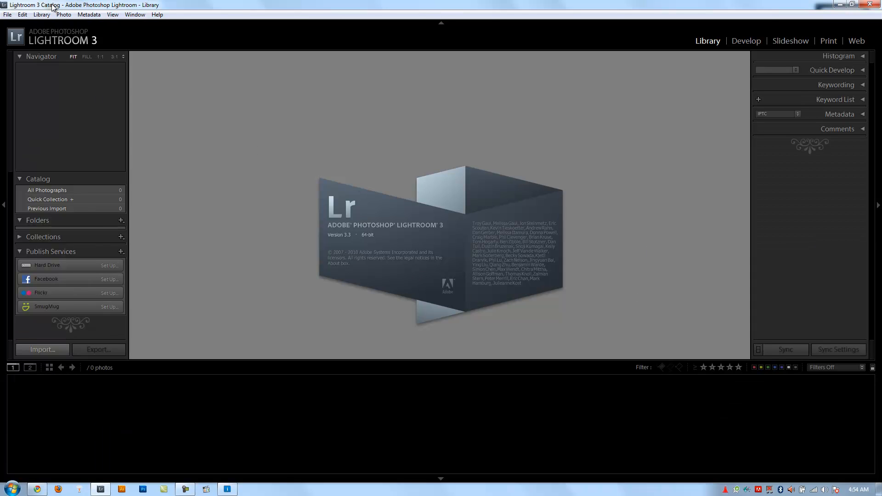
left_click(7, 14)
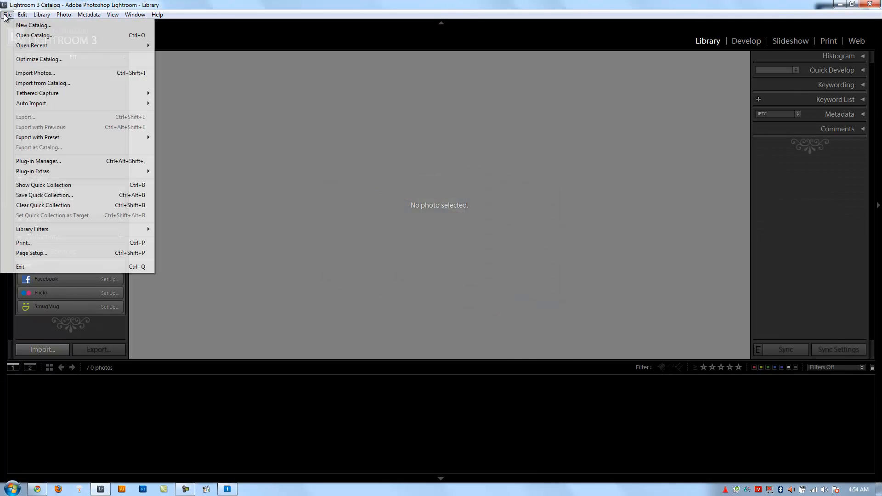
left_click(33, 25)
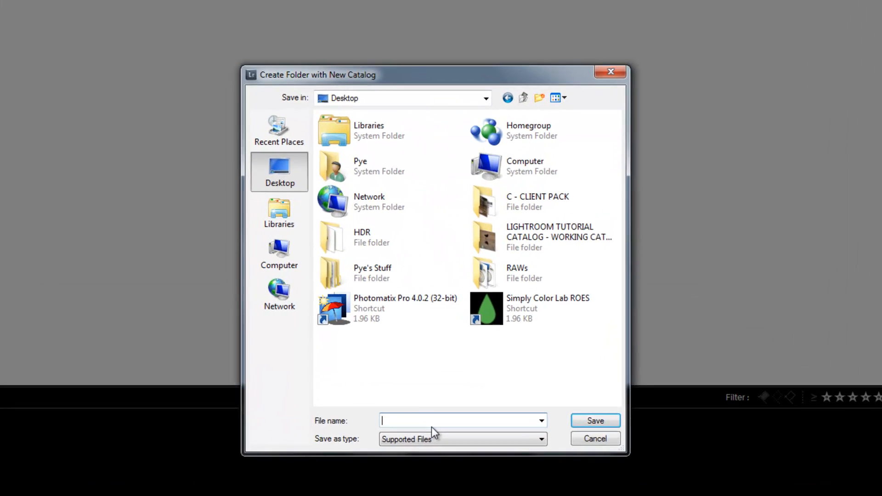
type("RAW vs DNG")
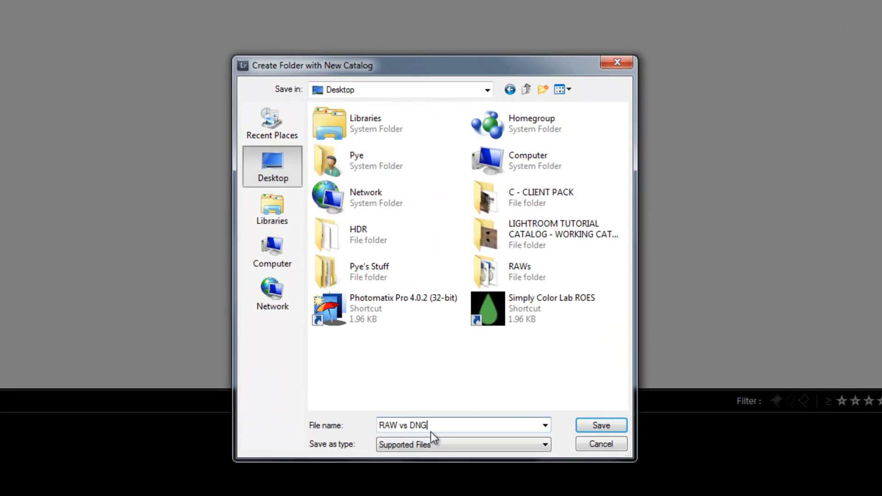
left_click(600, 425)
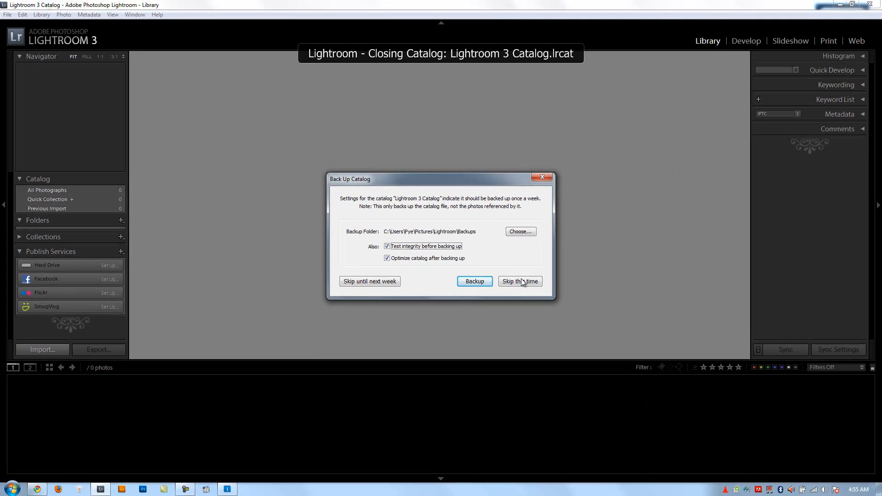
left_click(519, 281)
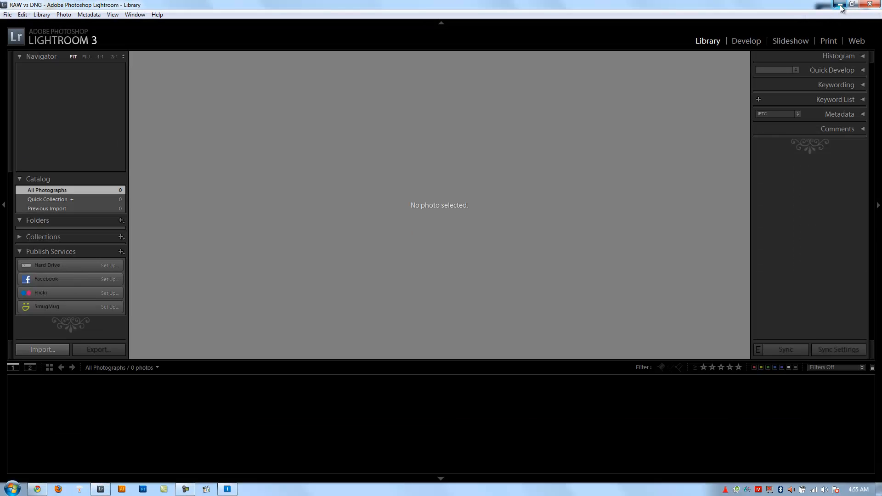
left_click(840, 5)
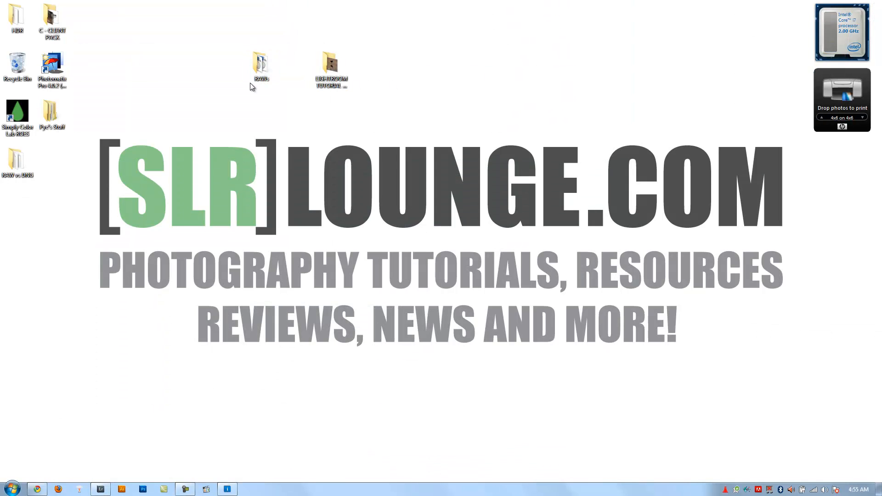
double_click(260, 61)
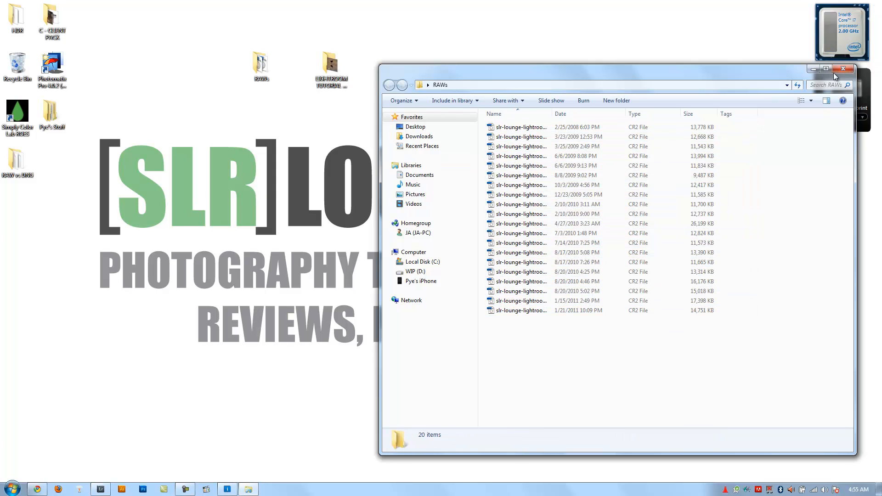
left_click(842, 69)
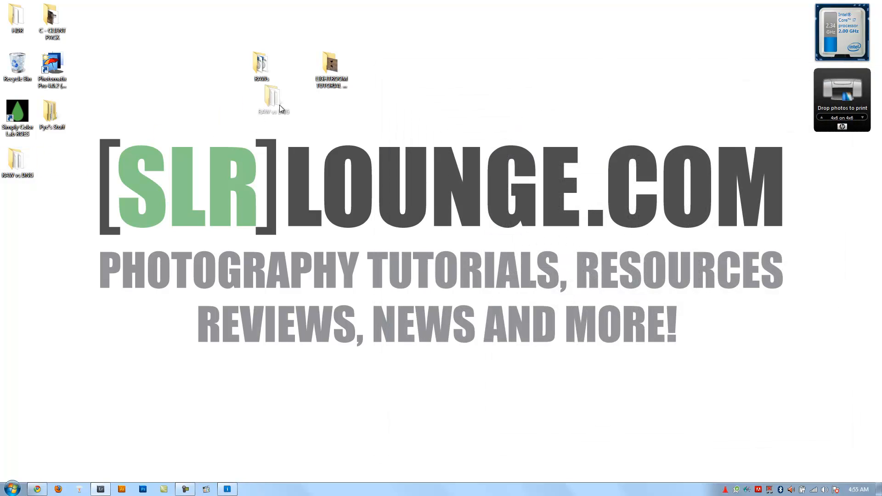
left_click(100, 489)
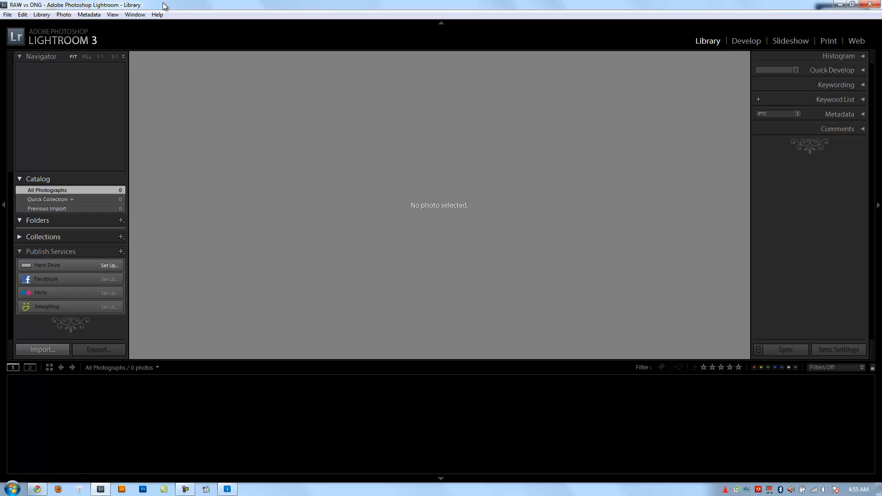
mouse_move(42, 349)
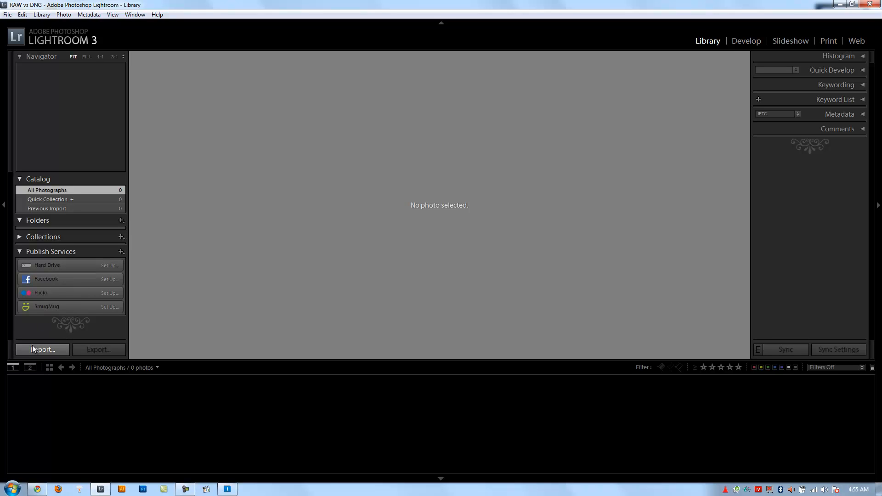
mouse_move(487, 458)
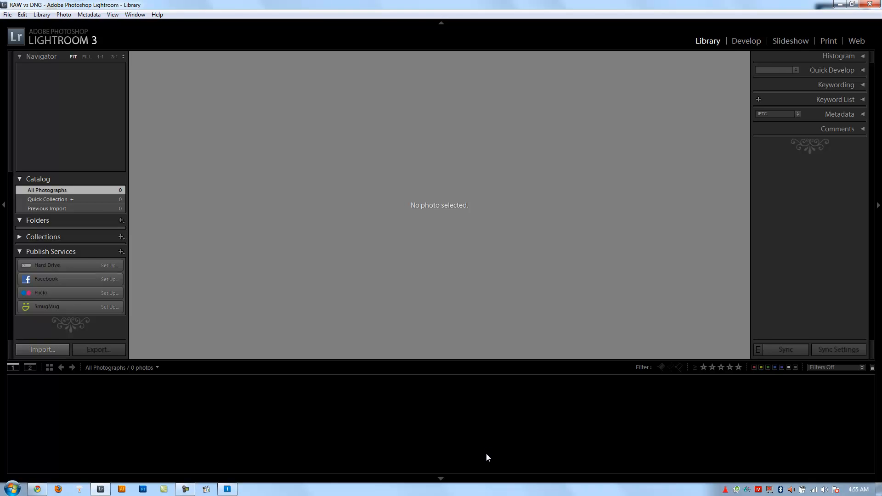
Step: Choose the desktop RAWs folder as the import source
left_click(42, 349)
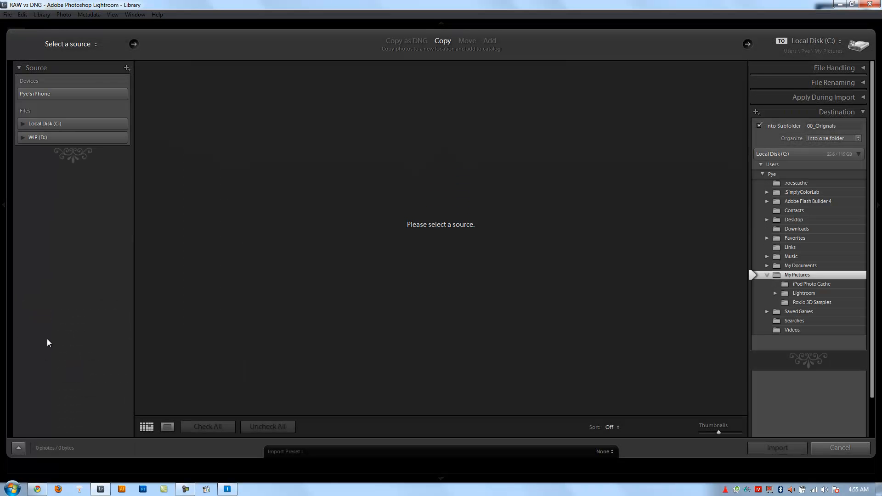
left_click(71, 44)
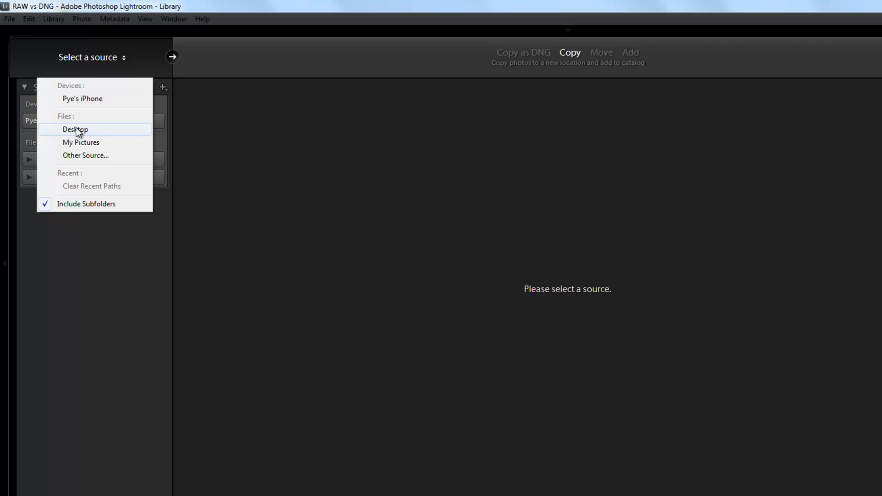
left_click(74, 128)
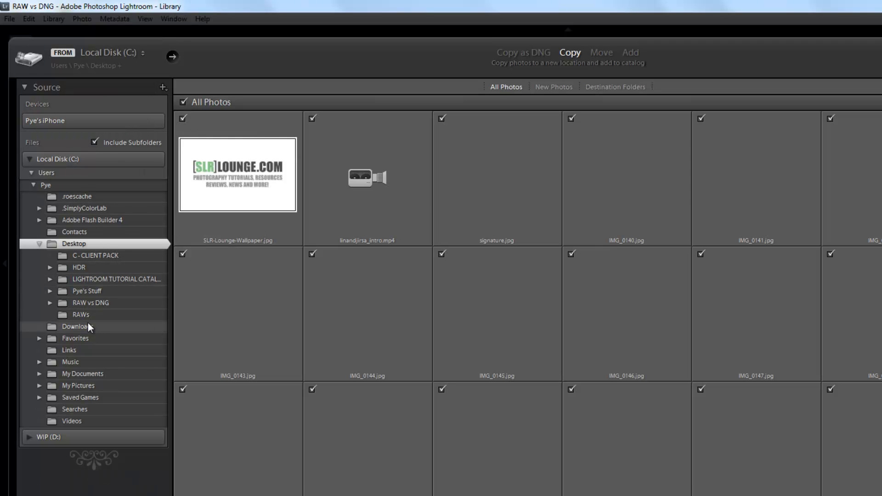
left_click(81, 314)
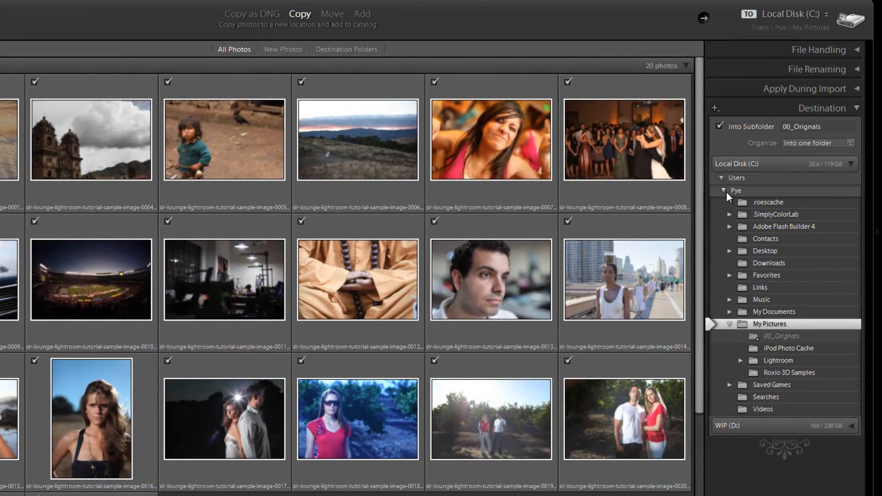
Step: Import the 20 photos into subfolder 00_RAWs inside the RAW vs DNG folder
left_click(730, 250)
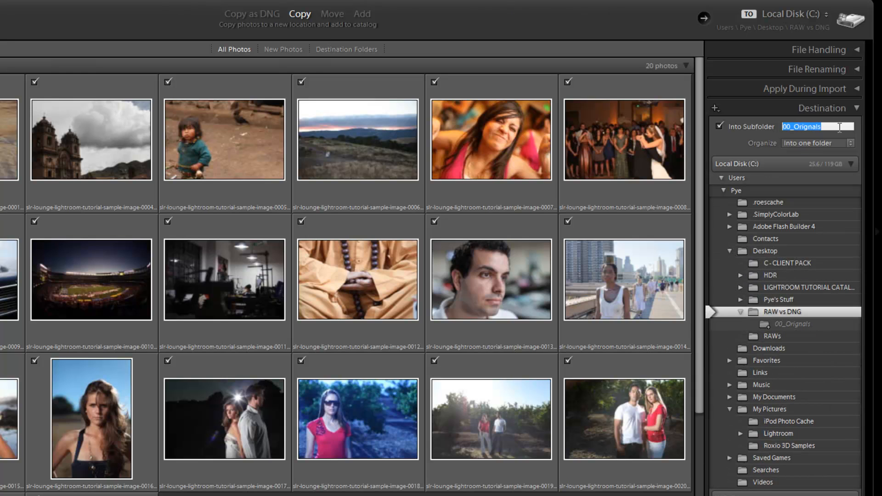
type("00_RAWs")
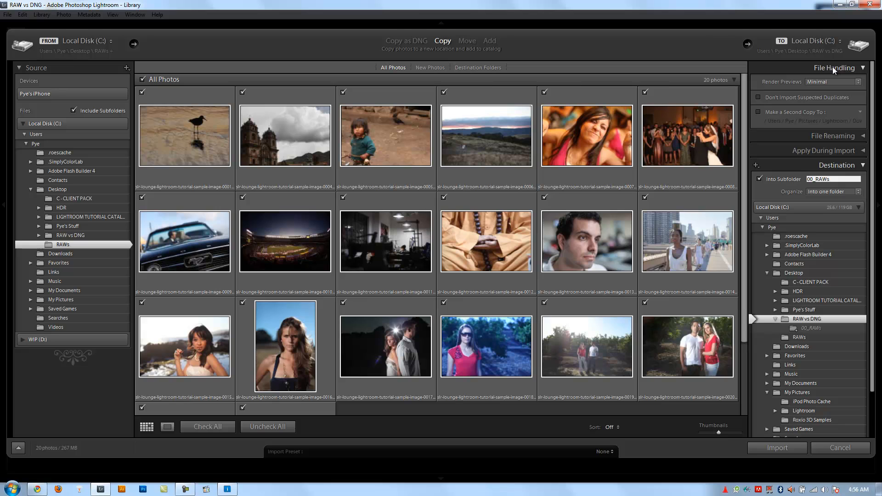
left_click(835, 67)
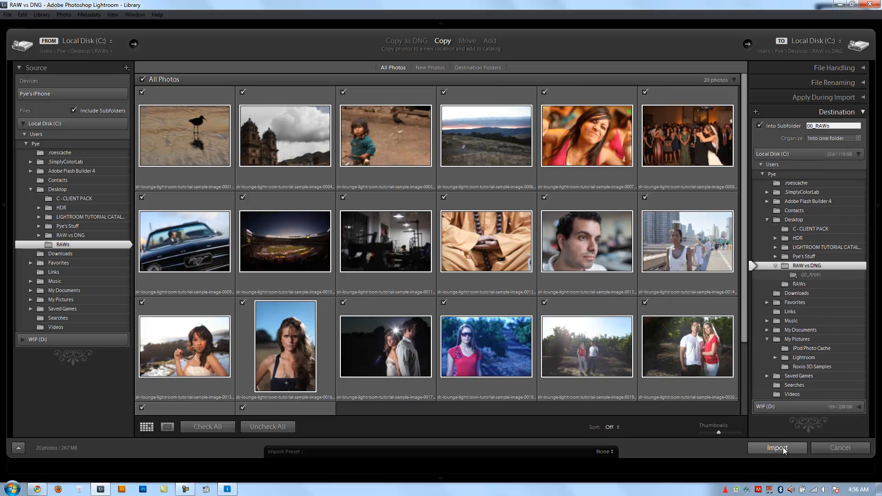
left_click(776, 447)
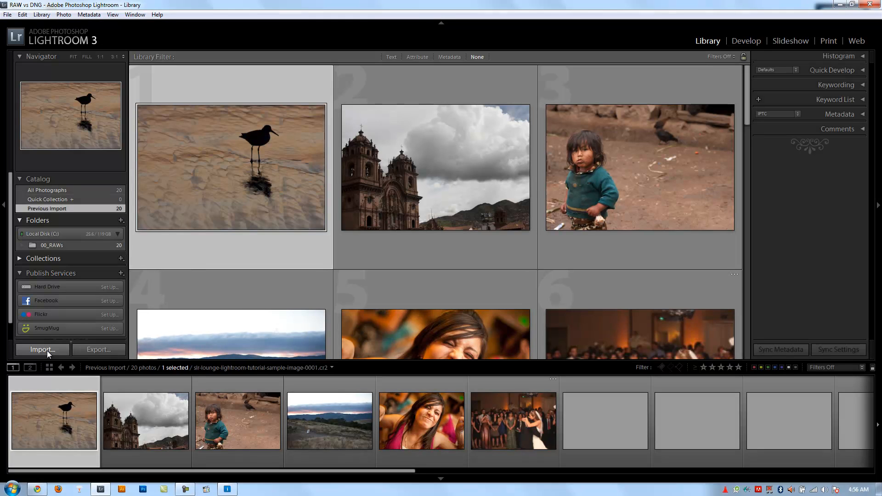
Step: Import the RAWs folder again as DNG copies into subfolder 00_DNG, allowing suspected duplicates
left_click(41, 349)
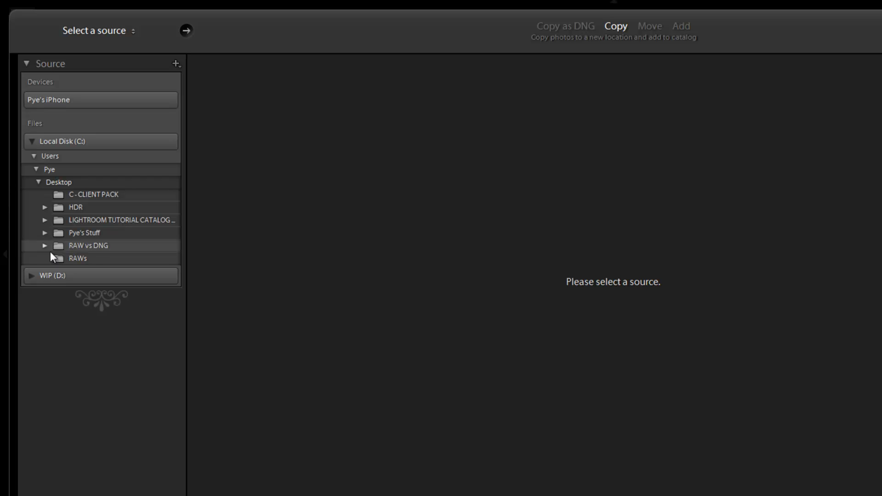
left_click(77, 258)
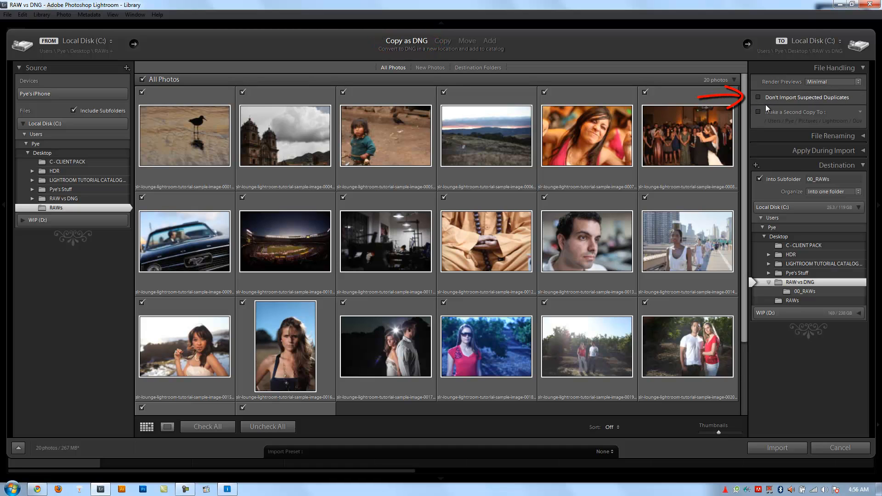
left_click(759, 97)
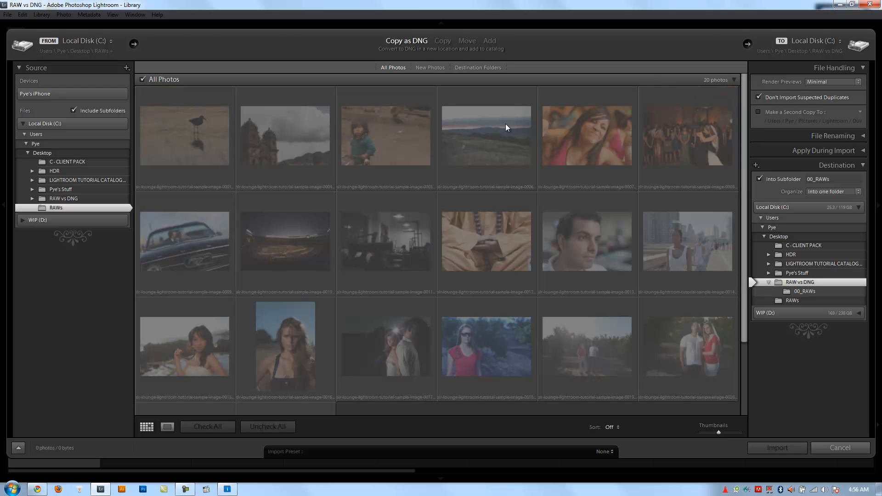
mouse_move(471, 303)
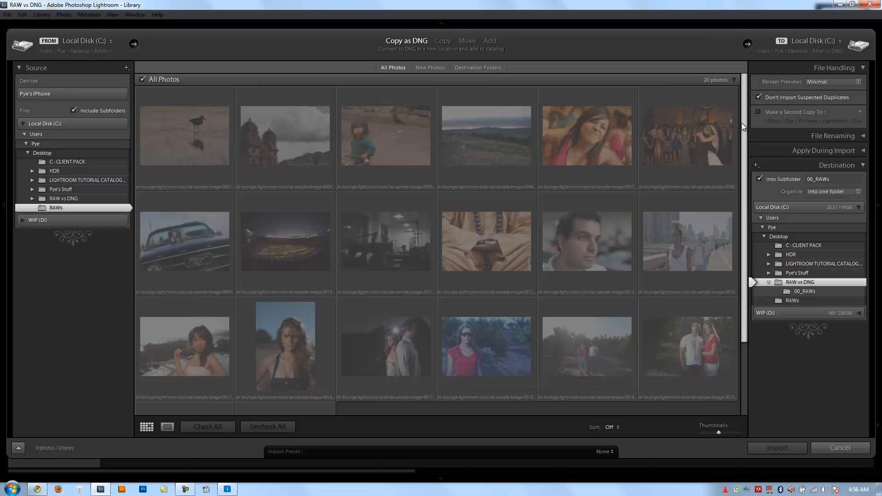
left_click(207, 426)
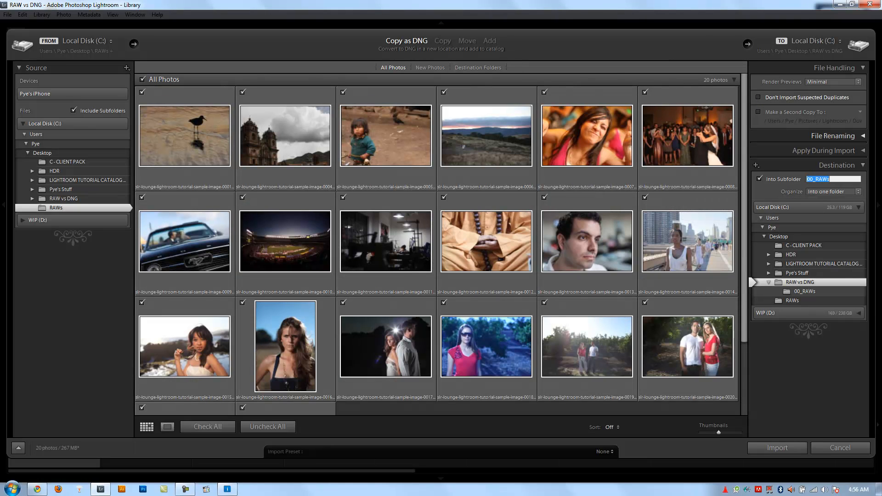
type("00_DNG")
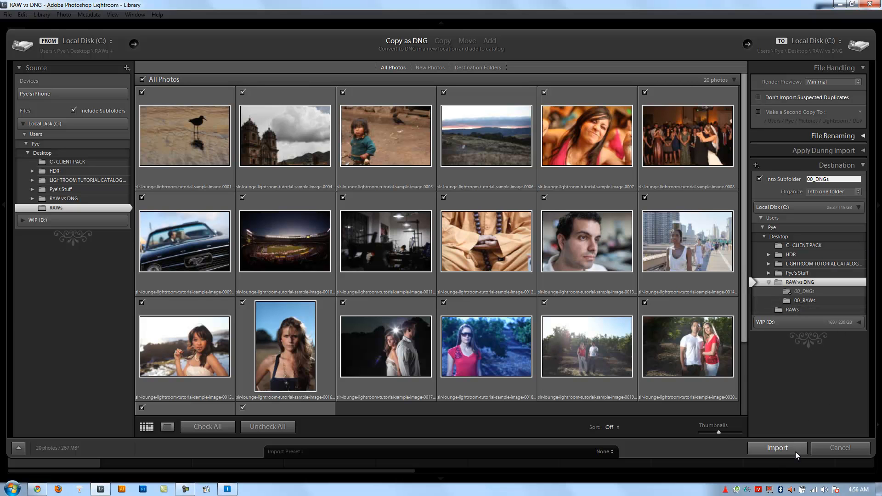
left_click(776, 447)
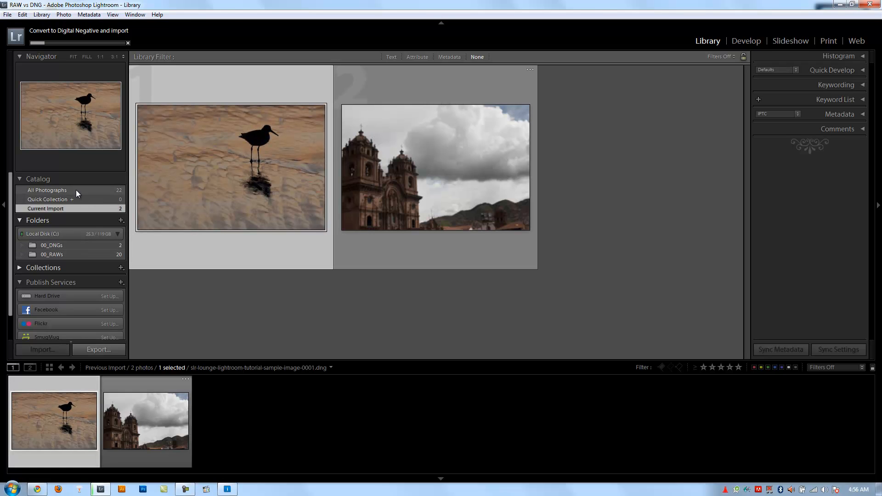
Step: Show All Photographs and select the original .cr2 bird photo
left_click(47, 190)
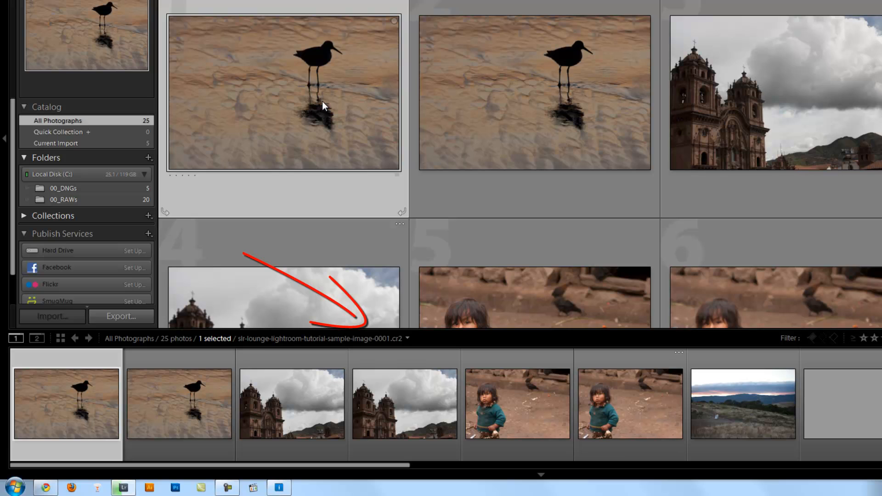
left_click(535, 93)
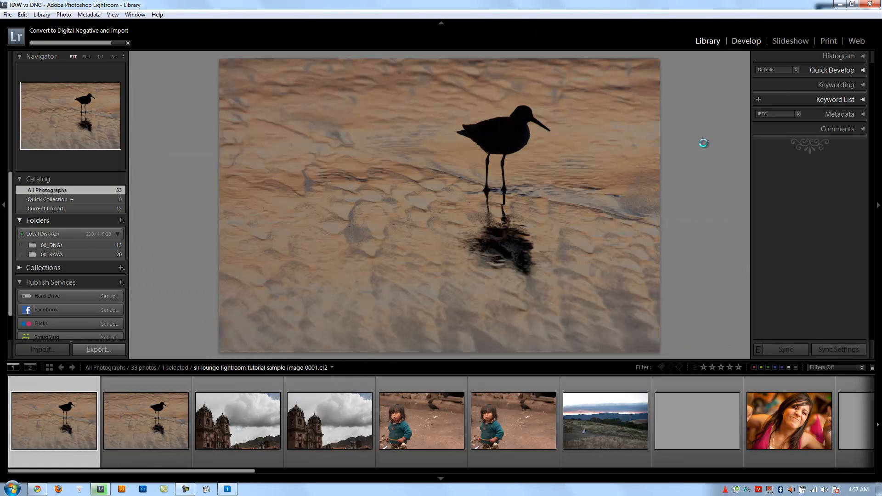
Step: In Develop, raise blacks to 35, brightness, contrast and vibrance to 40, then add the DNG copy to the selection
left_click(746, 40)
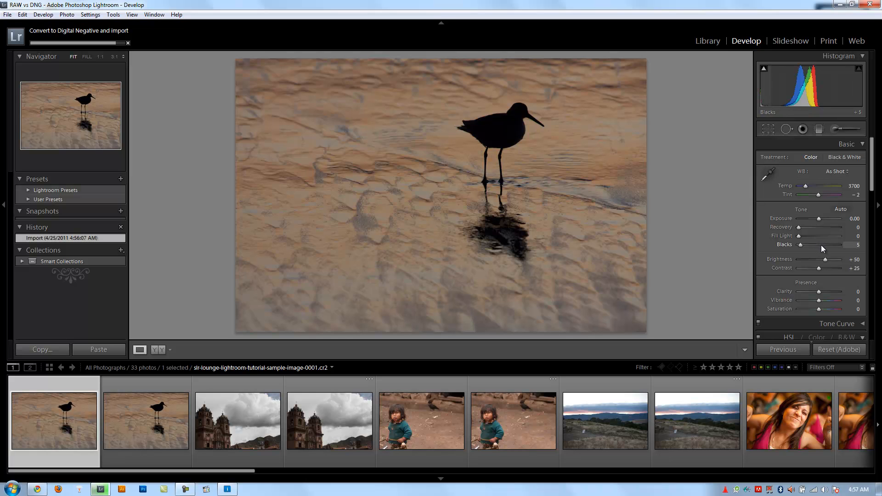
left_click_drag(800, 244, 826, 244)
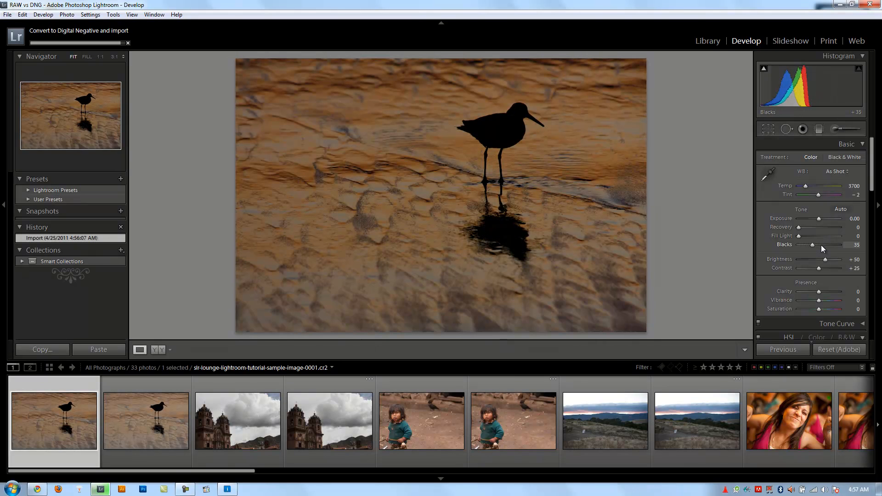
left_click_drag(825, 259, 830, 259)
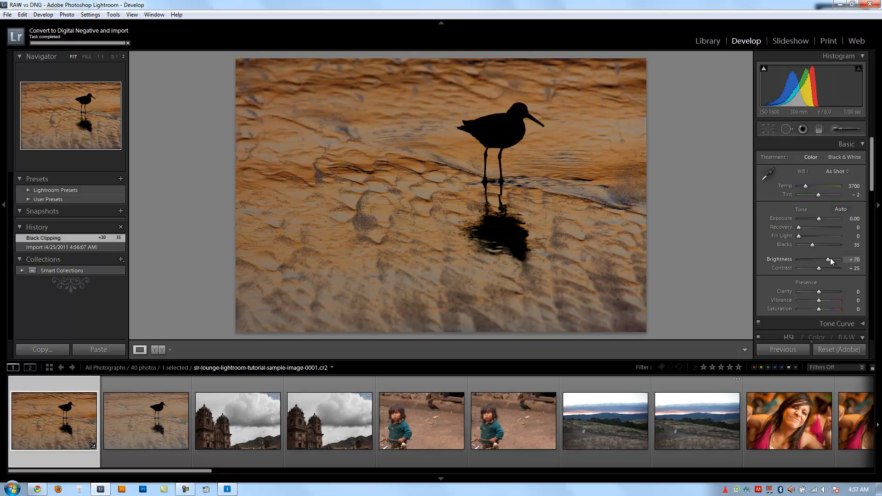
left_click_drag(828, 259, 833, 259)
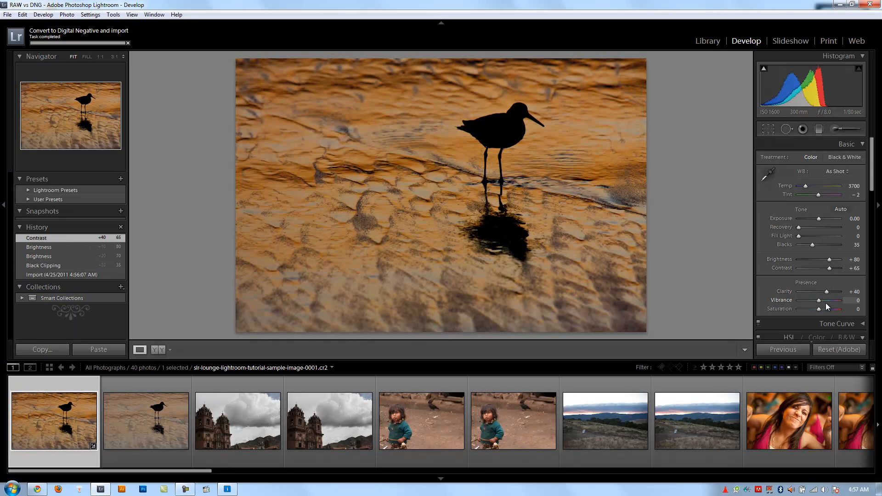
left_click_drag(819, 299, 835, 299)
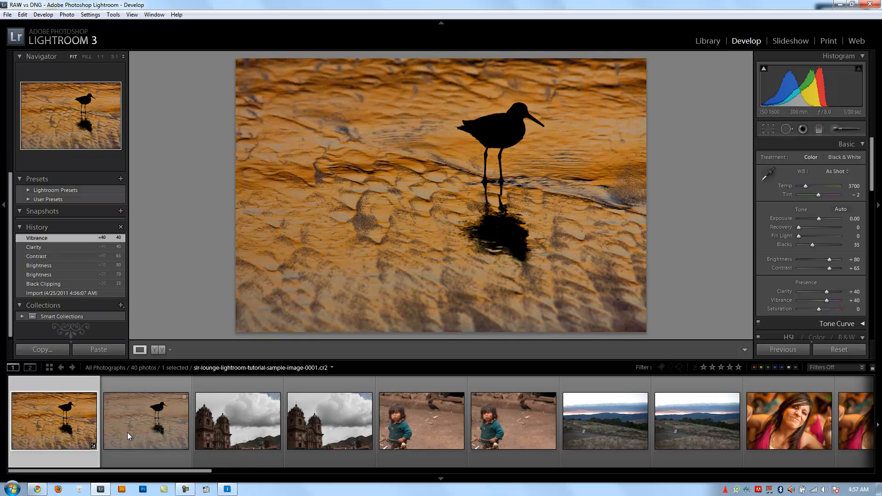
left_click(147, 420)
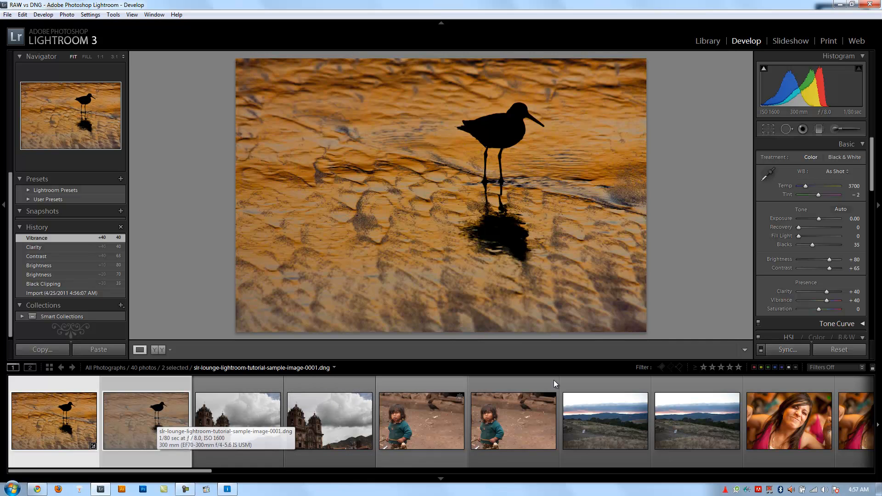
Step: Synchronize all develop settings onto the DNG copy and reselect both bird photos in Library
left_click(786, 349)
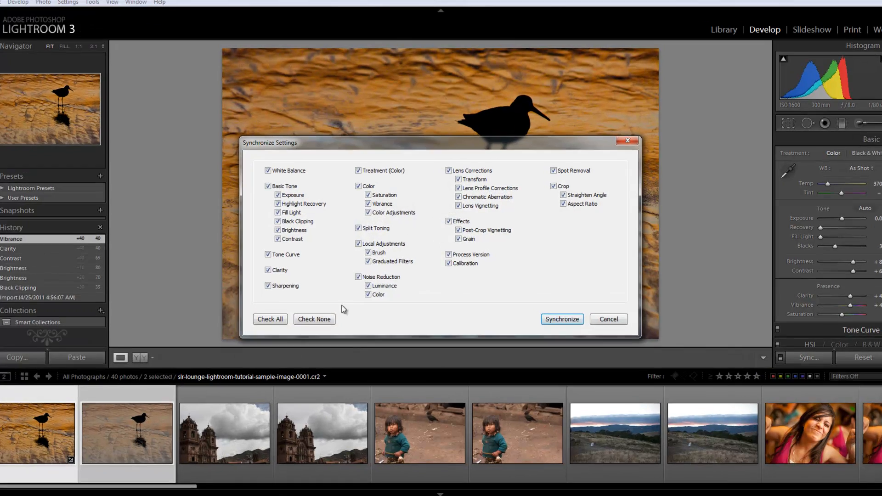
left_click(560, 319)
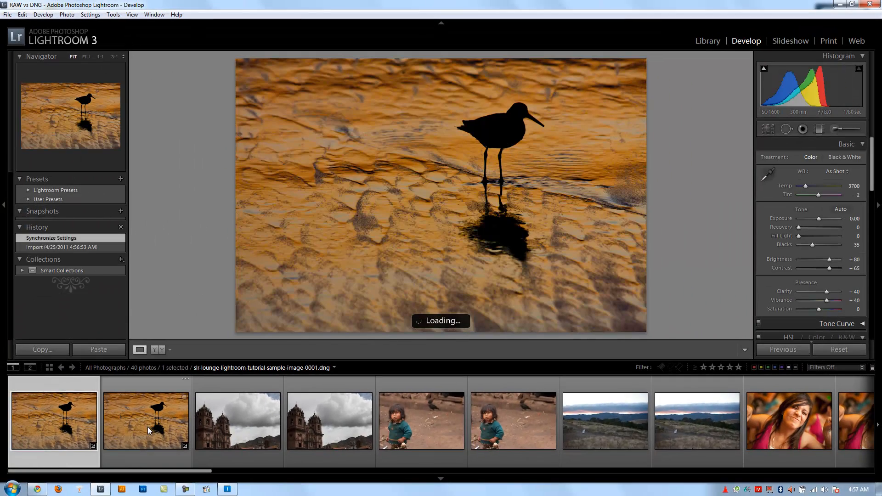
left_click(707, 40)
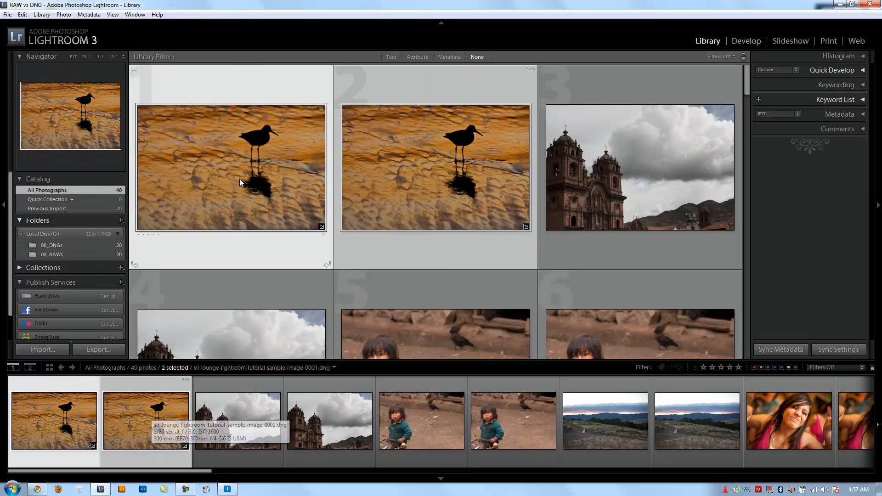
Step: Start exporting both selected photos into a subfolder named ExportedTest
right_click(239, 182)
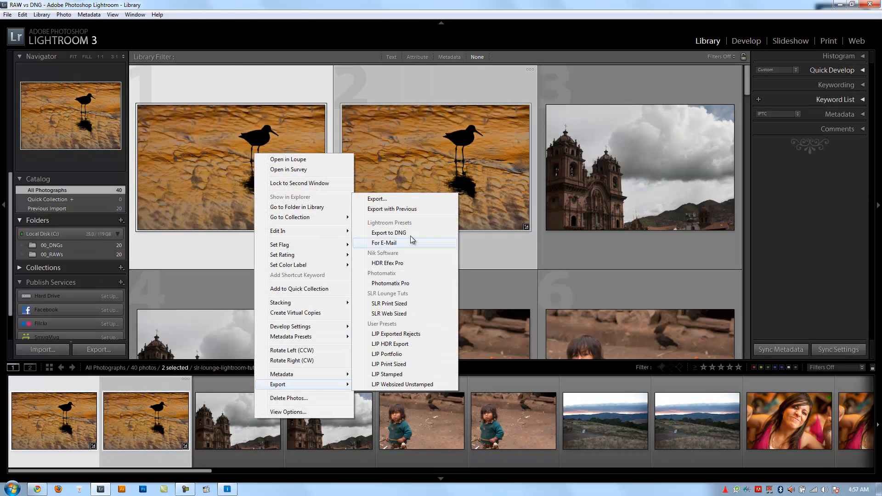
left_click(377, 198)
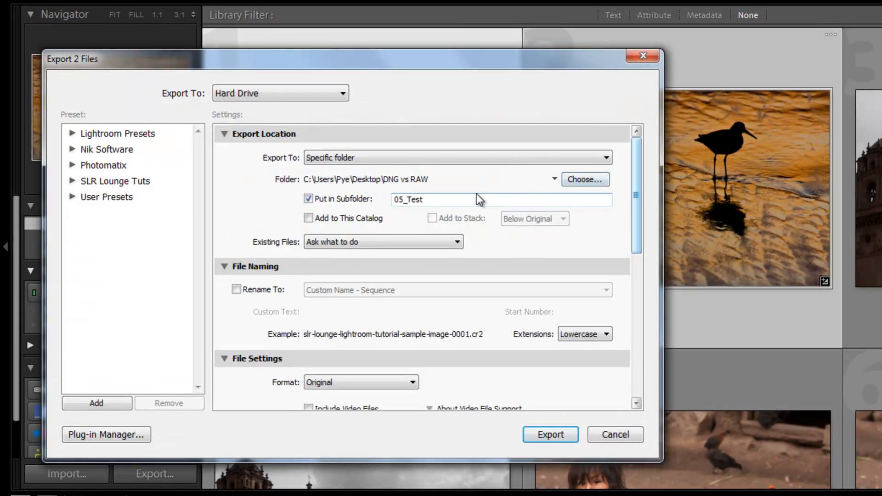
mouse_move(556, 185)
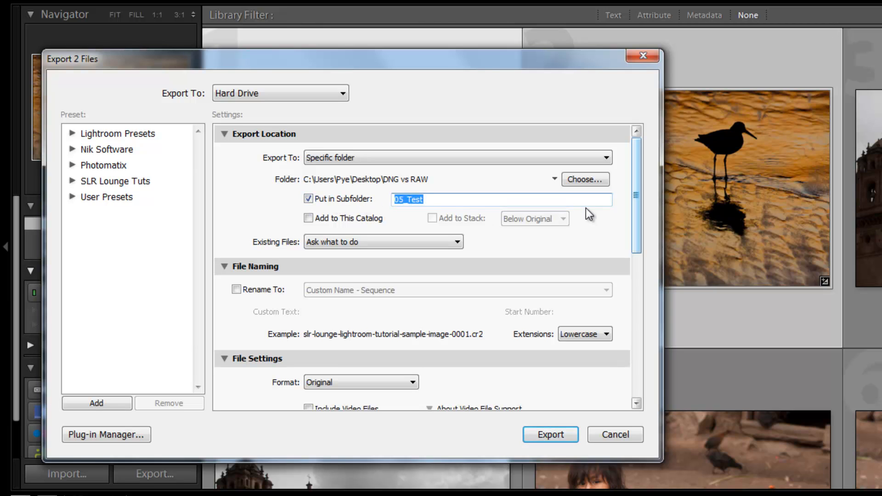
type("Exported")
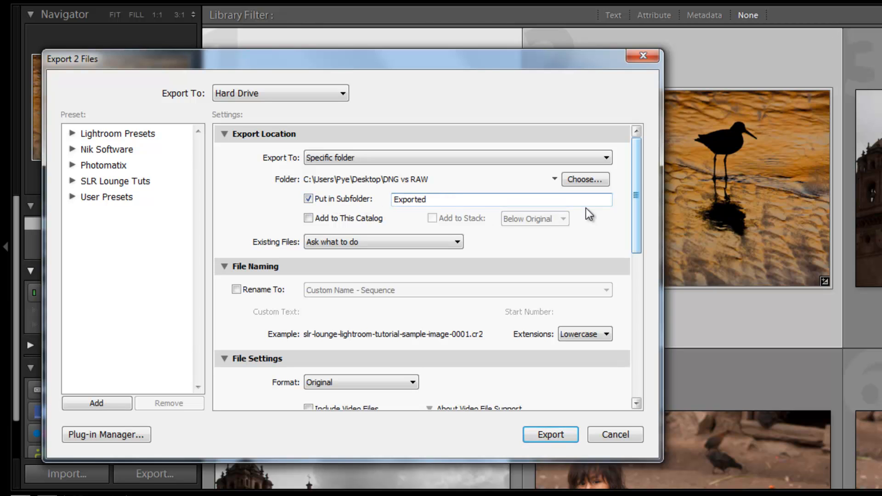
type("Test")
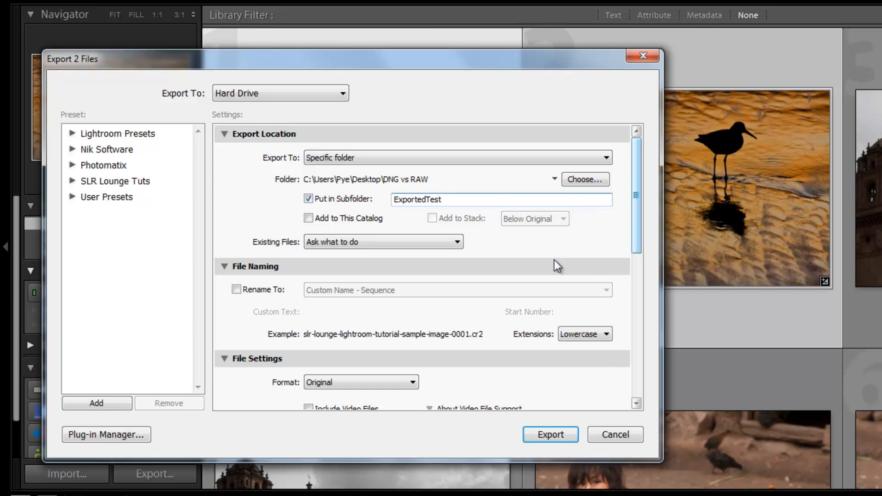
Step: Set the export file format to Original
scroll("down", 3)
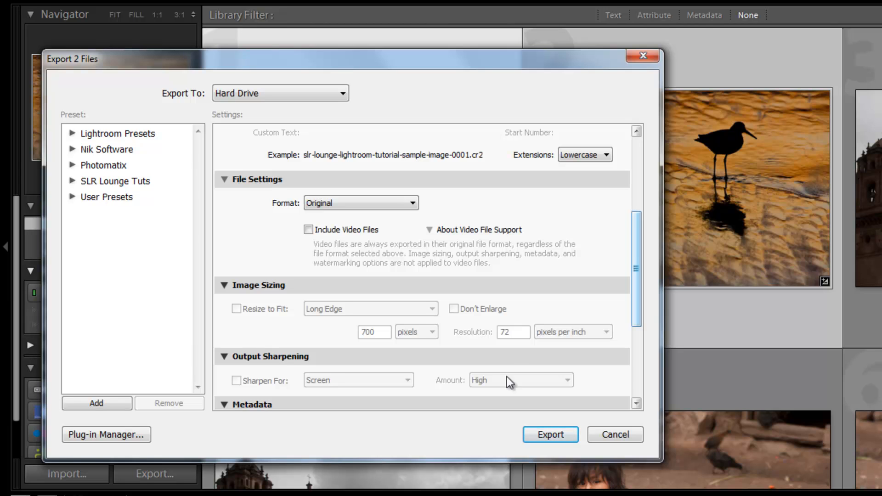
left_click(360, 203)
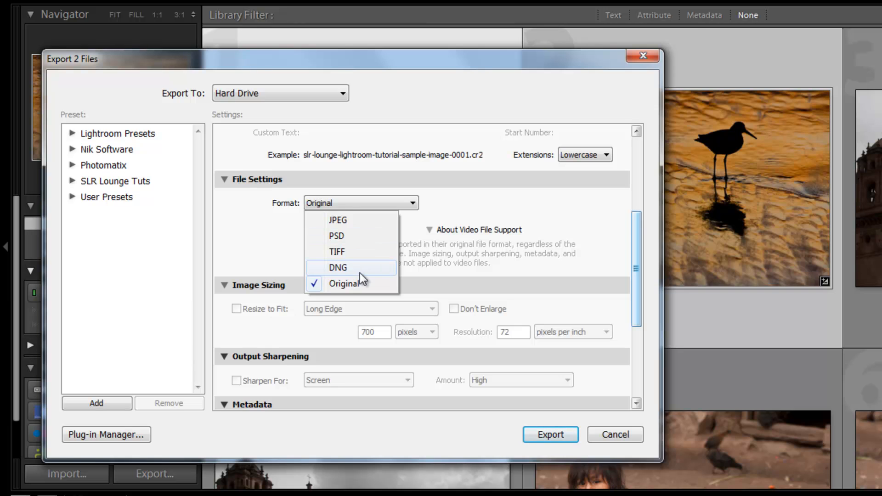
left_click(346, 284)
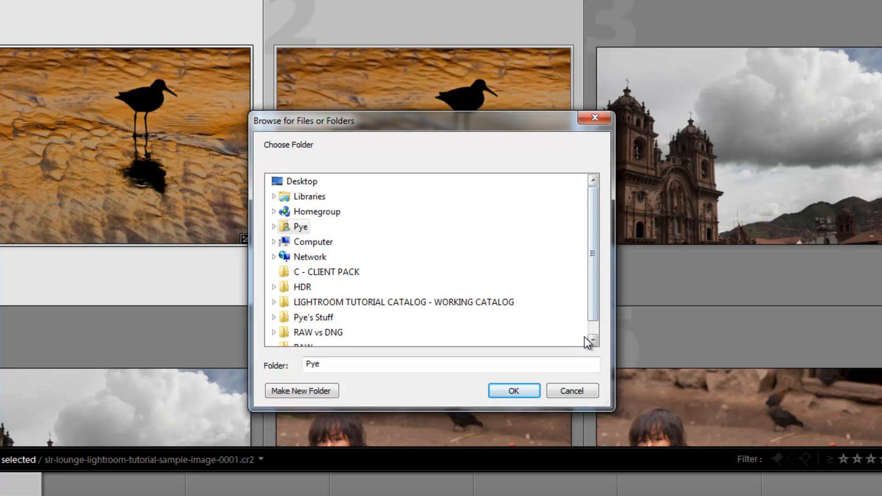
mouse_move(317, 331)
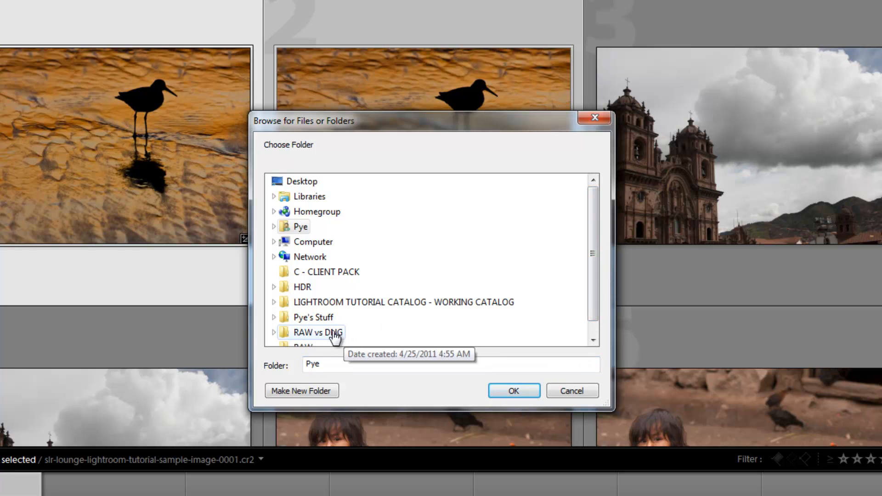
Step: Pick the desktop RAW vs DNG folder as the export destination and confirm it
left_click(320, 332)
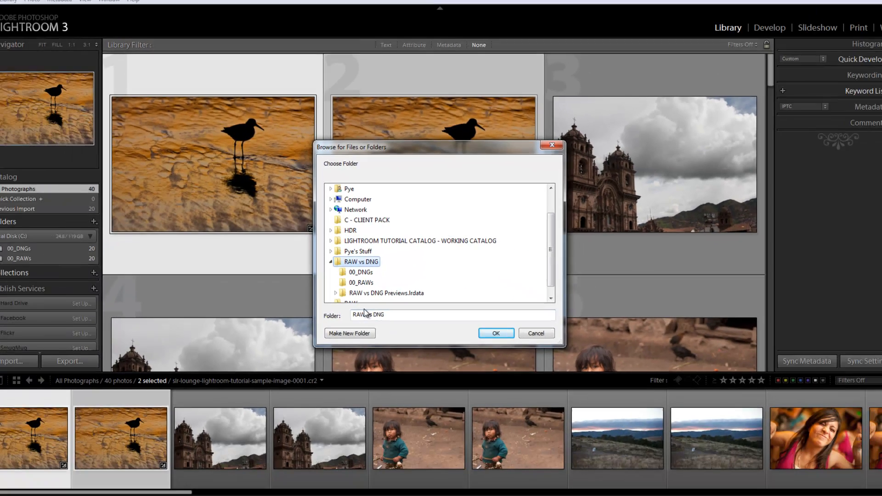
left_click(495, 333)
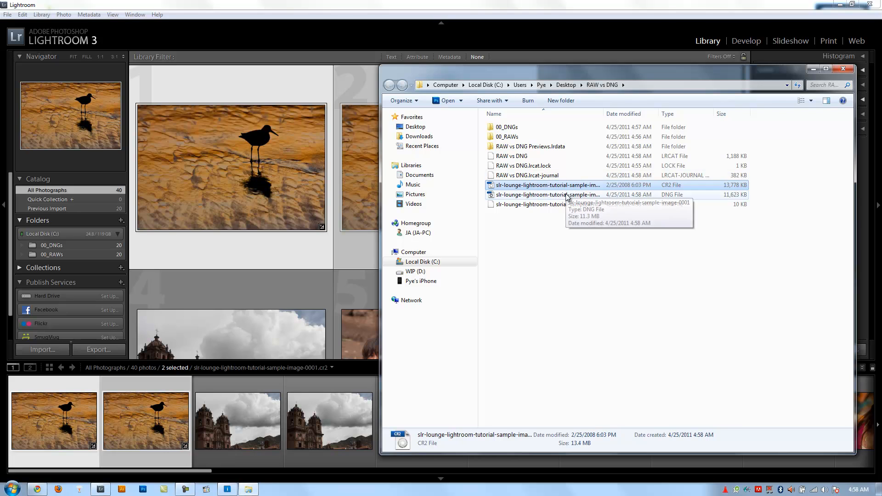
Step: Create folder ExportedTest, move both exported bird files into it and open it
right_click(527, 239)
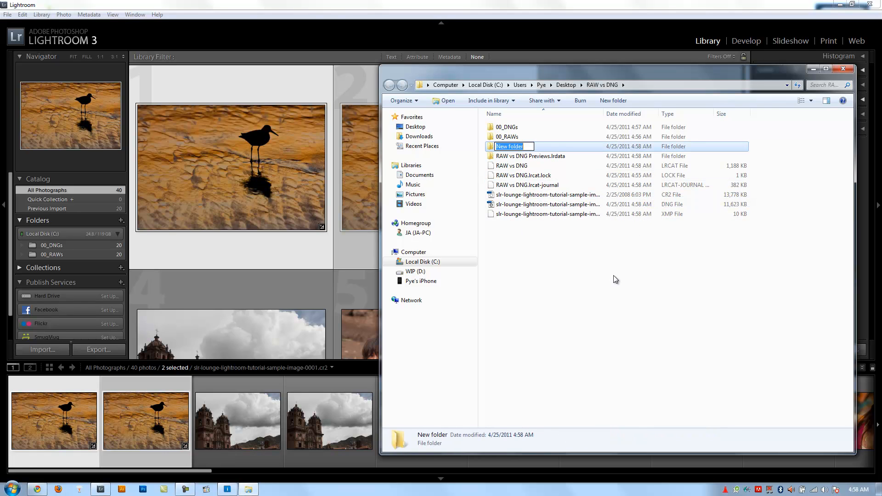
type("ExportedTest")
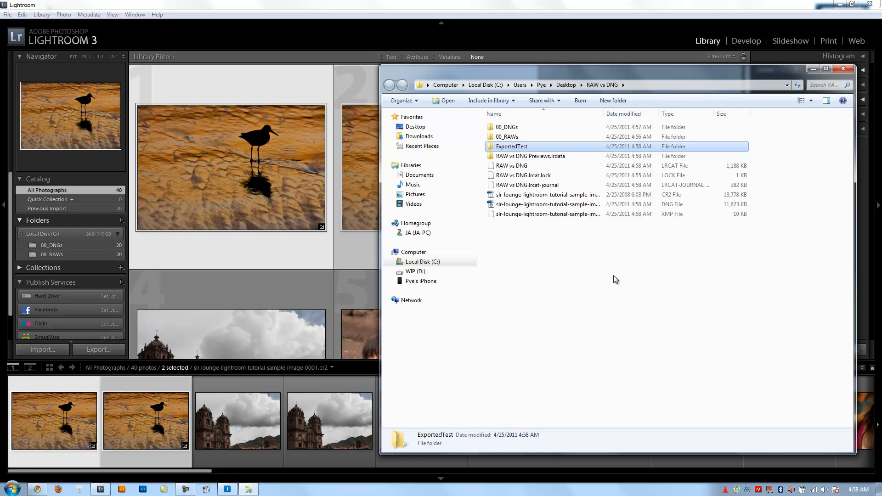
left_click(546, 194)
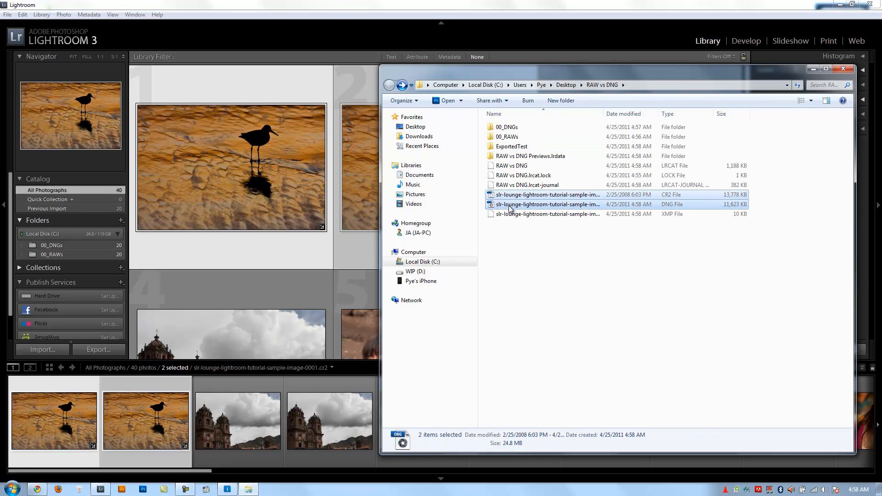
double_click(511, 146)
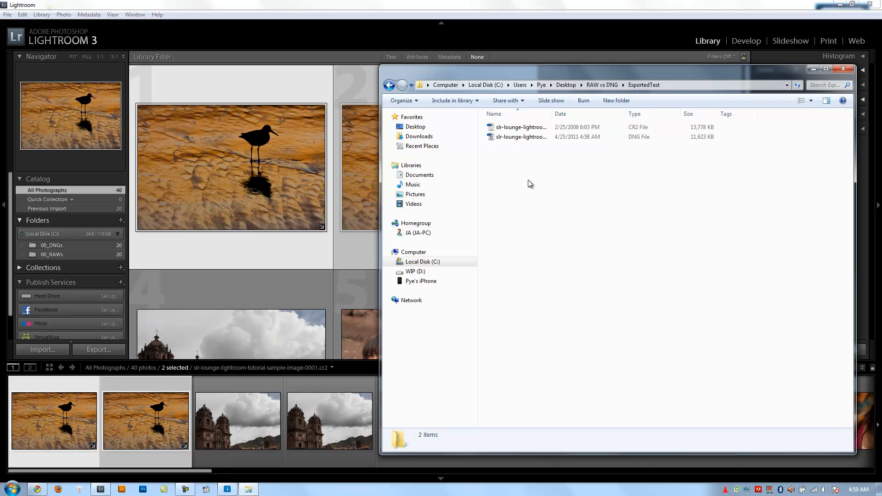
Step: Open the exported CR2 bird file in Camera Raw
left_click(520, 127)
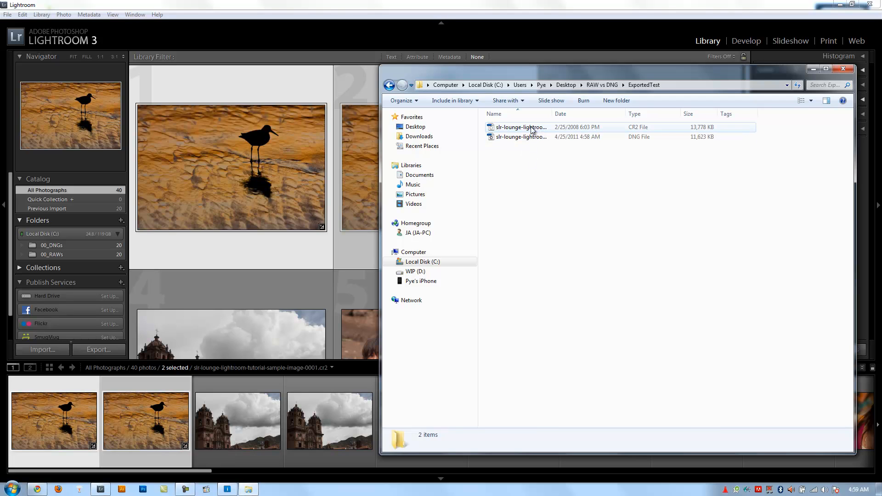
double_click(519, 127)
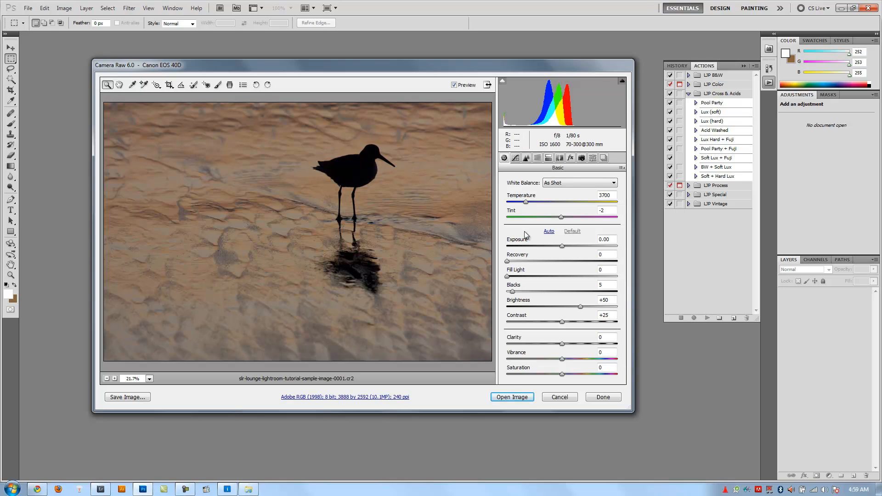
mouse_move(485, 159)
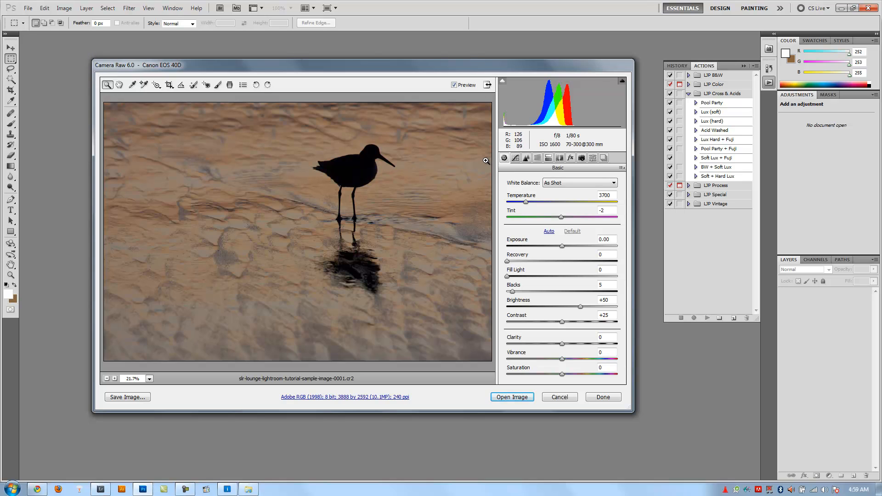
Step: Cancel the Camera Raw preview of the unedited CR2 copy
left_click(559, 397)
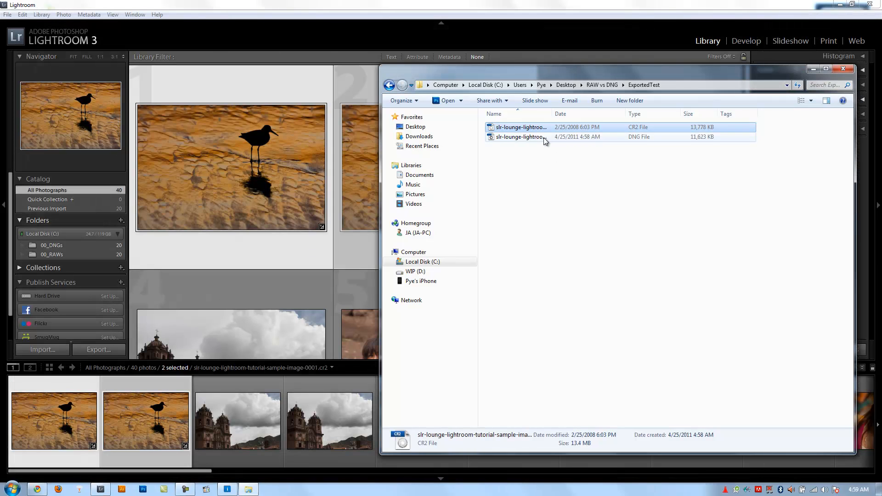
Step: View the exported DNG bird in Camera Raw with its Lightroom edits, then cancel out of it
double_click(520, 137)
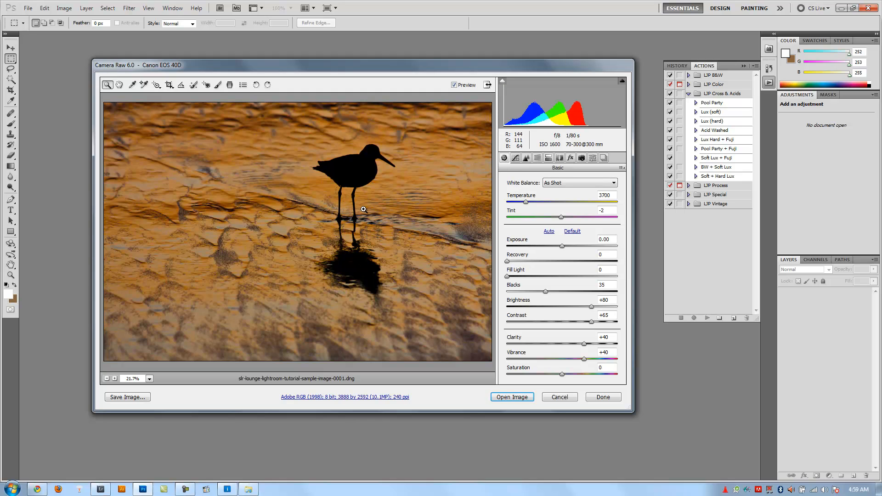
mouse_move(260, 120)
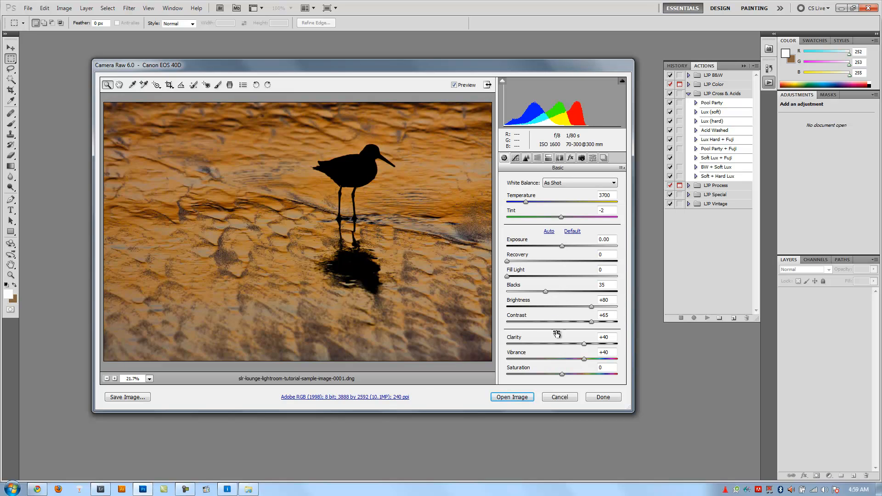
mouse_move(555, 298)
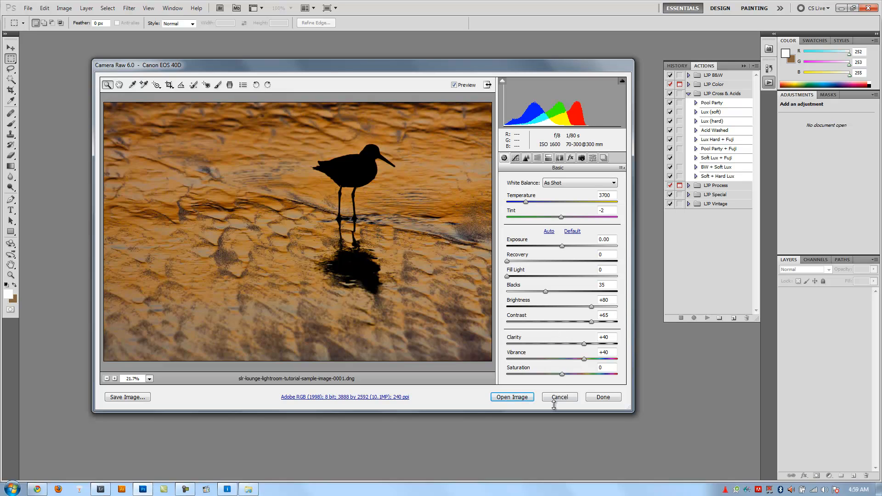
left_click(557, 397)
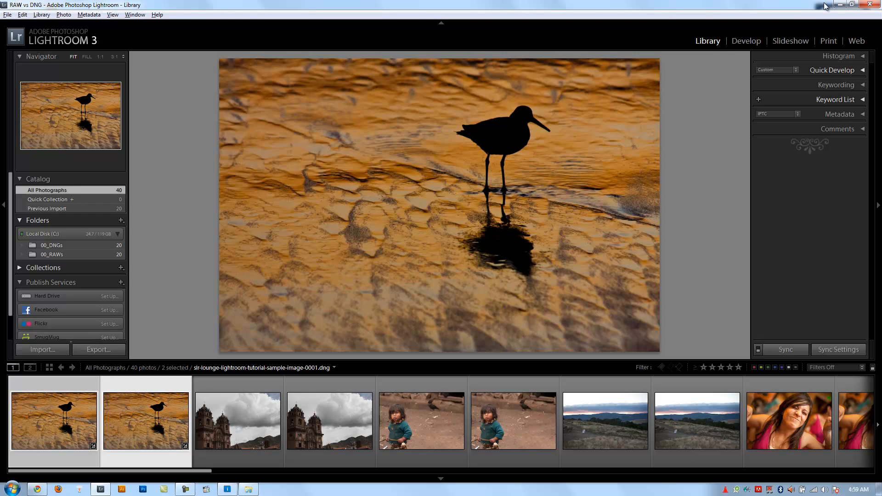
mouse_move(838, 4)
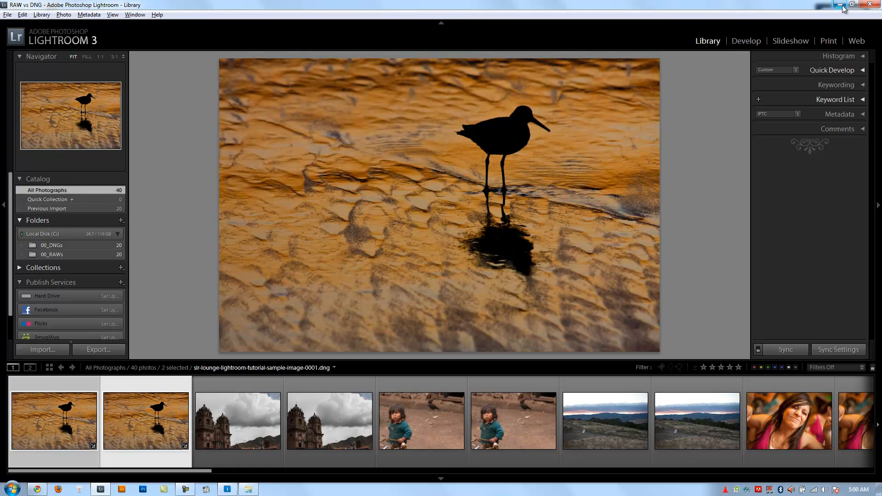
Step: Select only the raw church photo (image-0004 CR2) and show it full-size in Loupe view
left_click(237, 421)
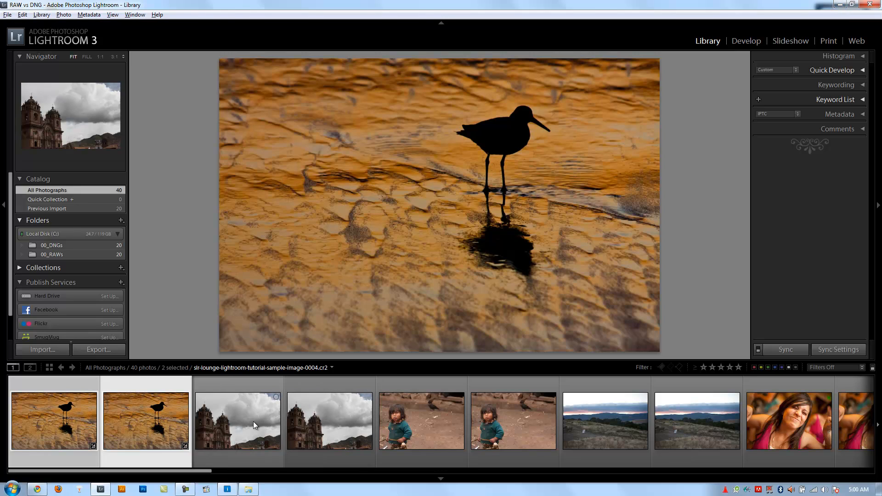
mouse_move(240, 425)
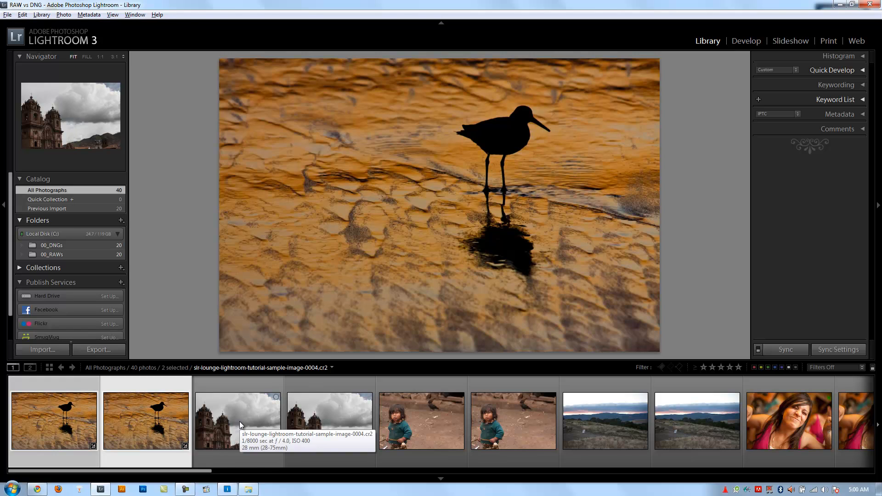
left_click(237, 420)
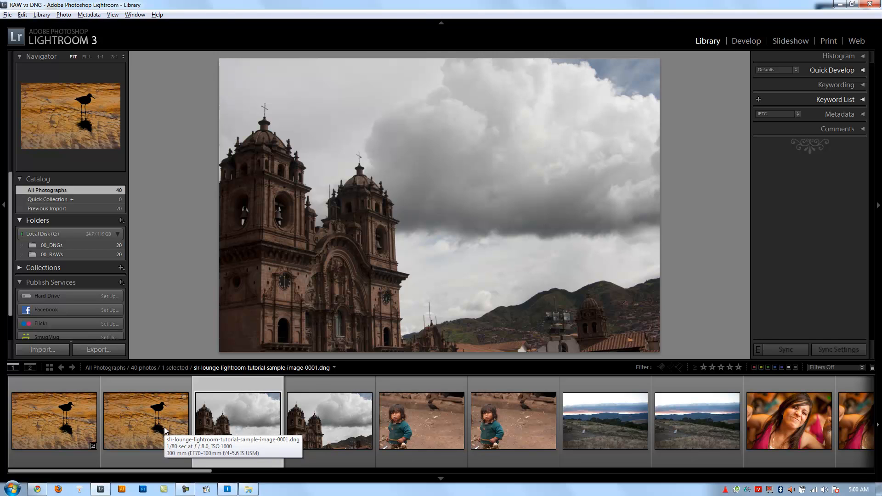
left_click(237, 420)
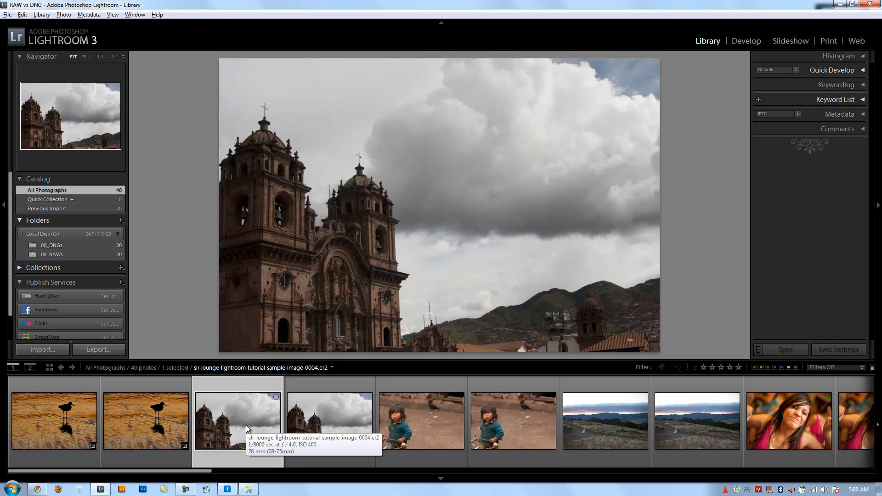